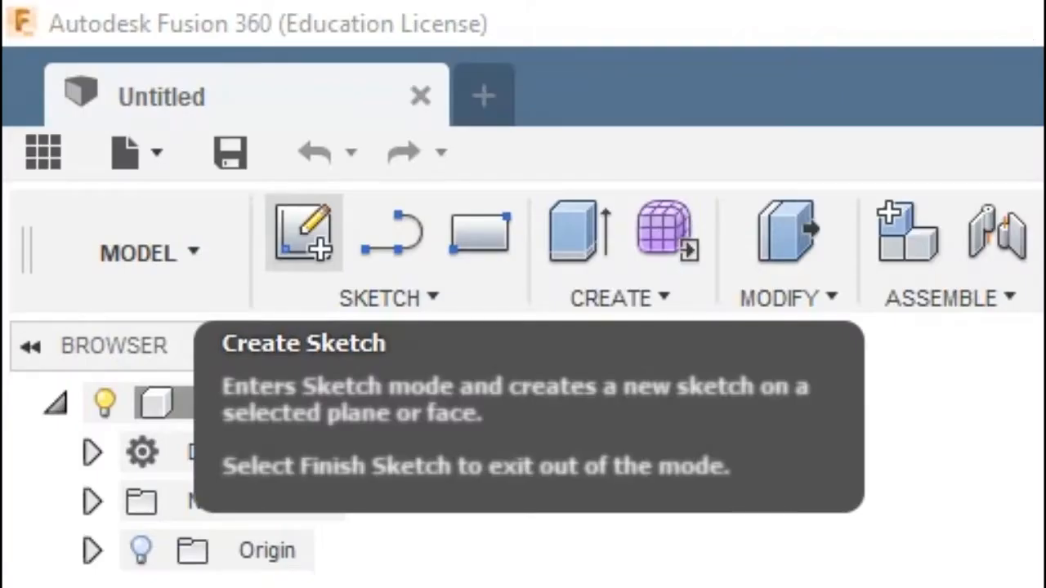
Begin a new sketch on the top (XY) plane of the empty design
click(304, 232)
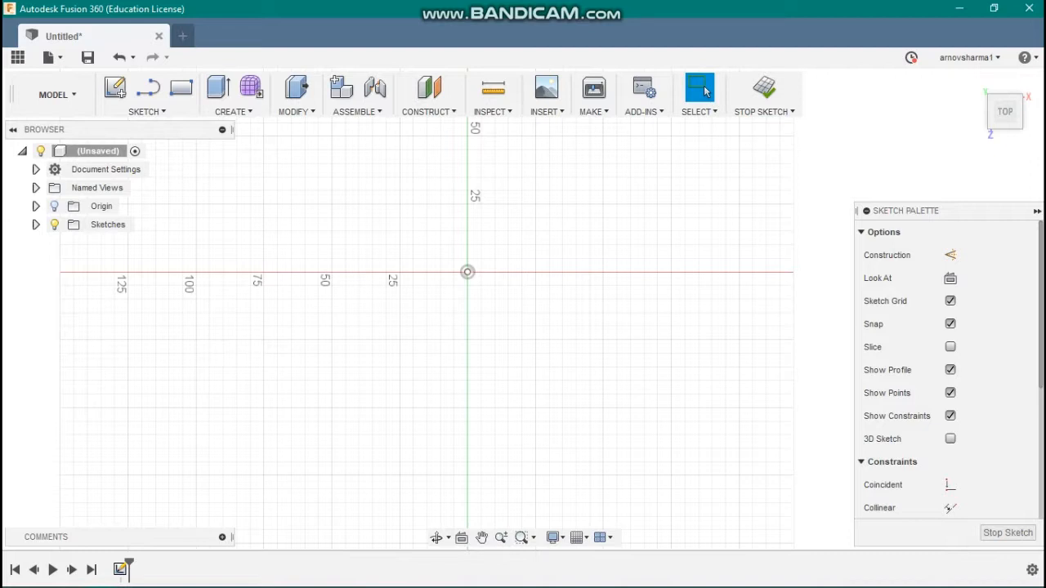
Draw a 31 mm diameter circle centred on the sketch origin
key(c)
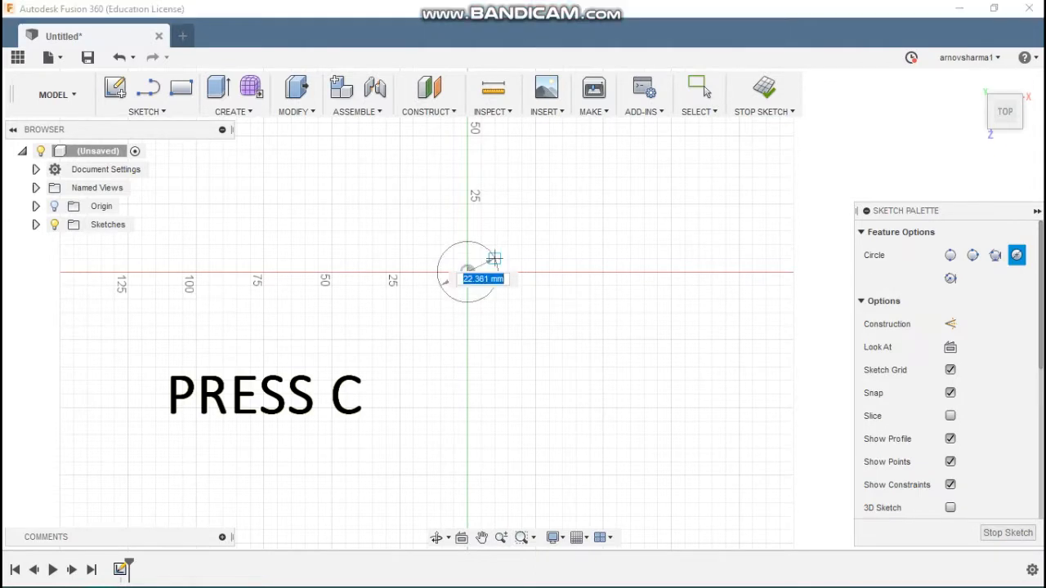
mouse_move(590, 250)
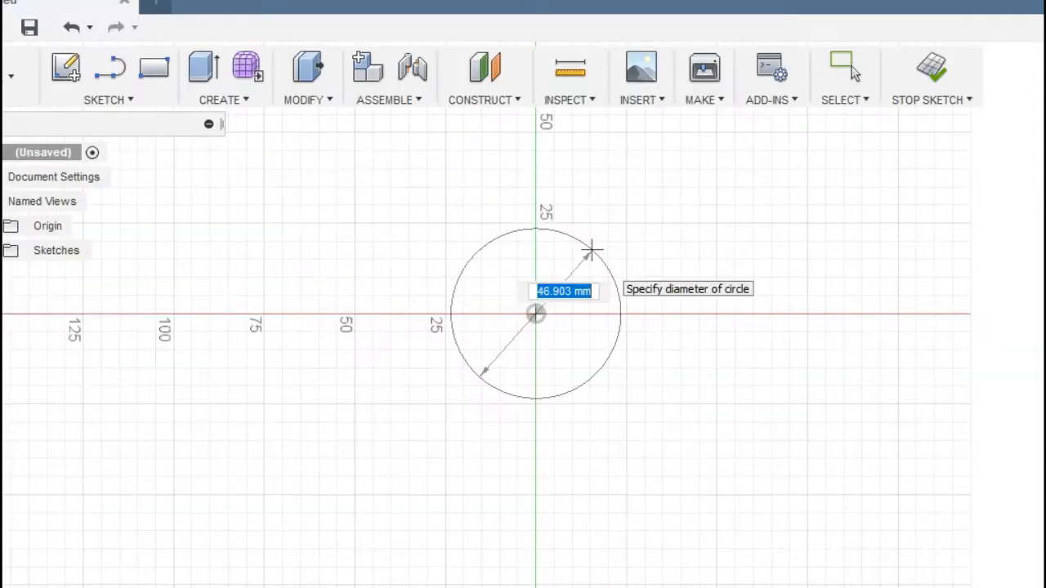
text(31)
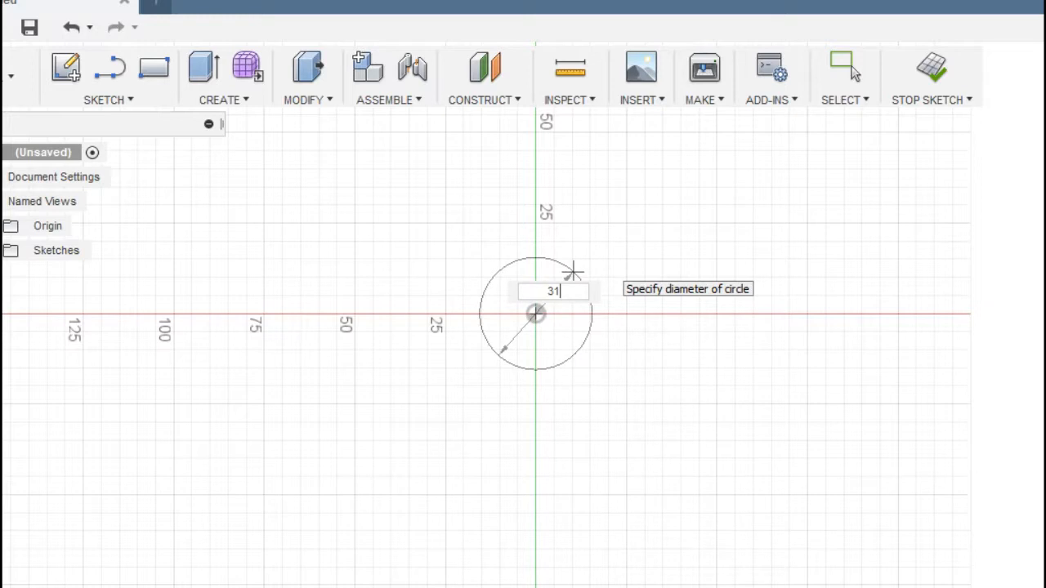
key(Return)
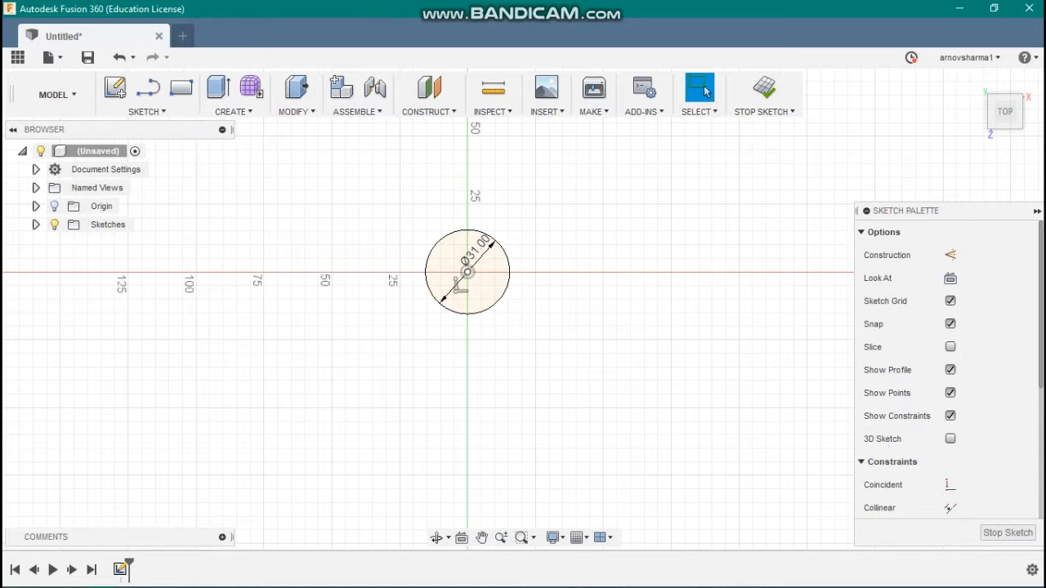
click(466, 271)
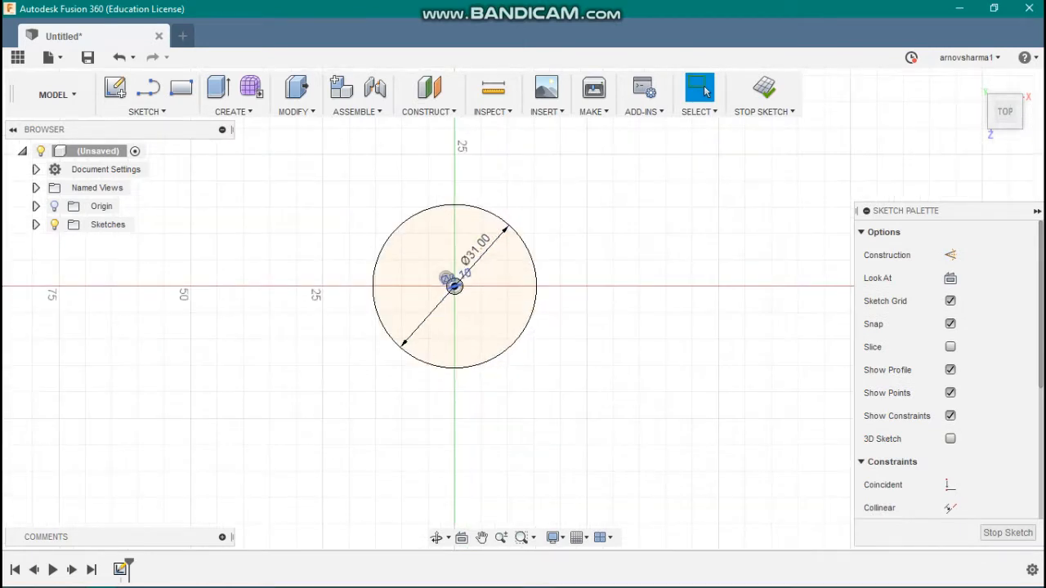
Add a small circle at the origin, then start extruding the ring profile
click(454, 286)
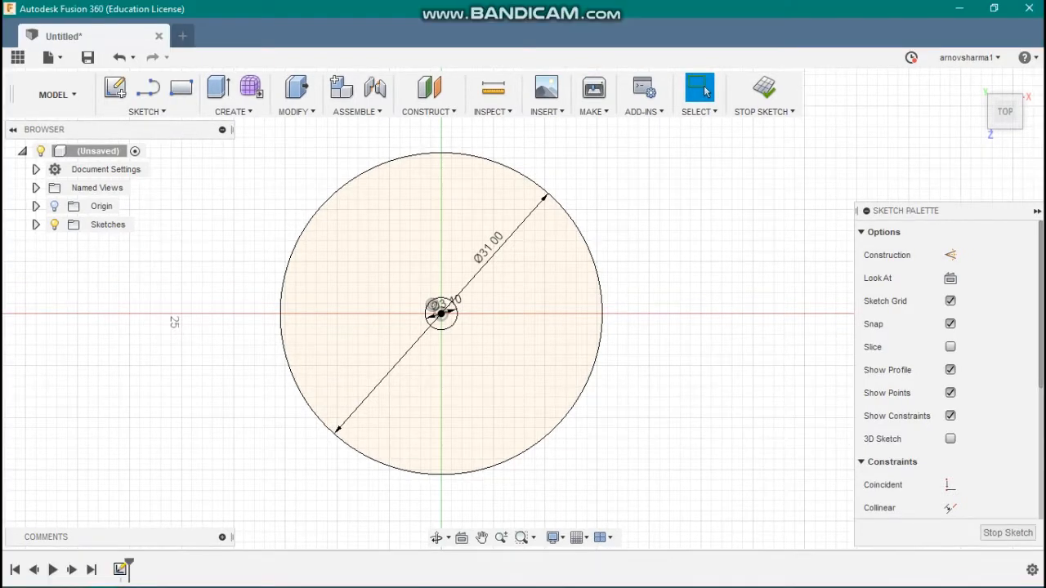
key(q)
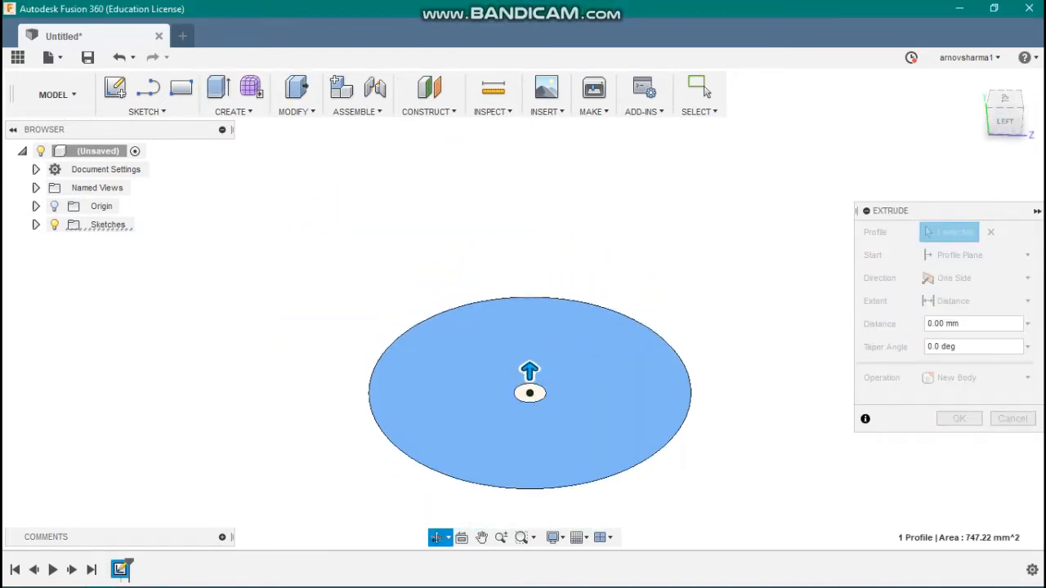
Extrude the ring profile into a solid bush with a central through-hole
click(530, 393)
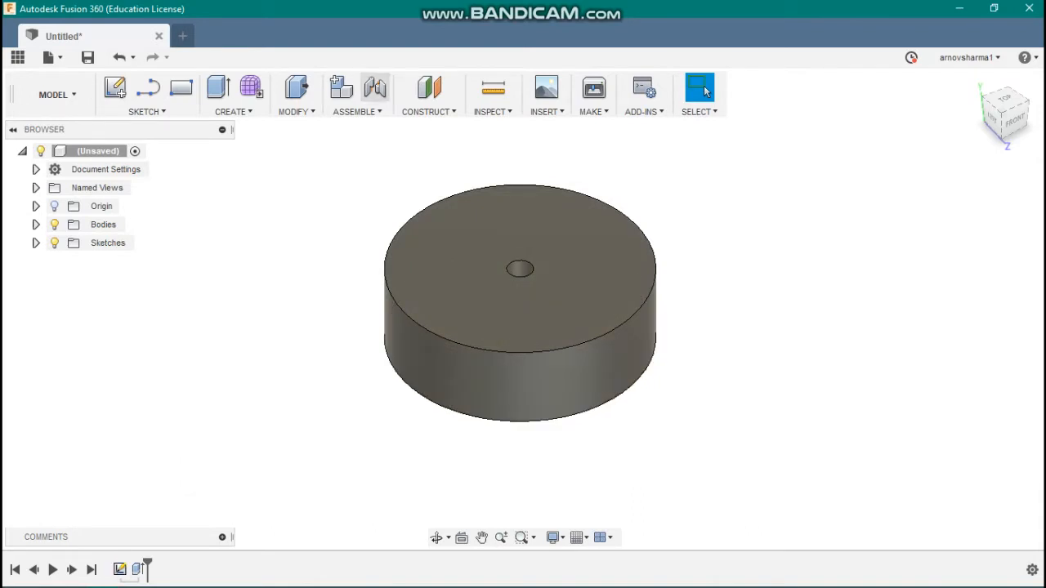
Export the bush body as an STL file via File > 3D Print
click(51, 57)
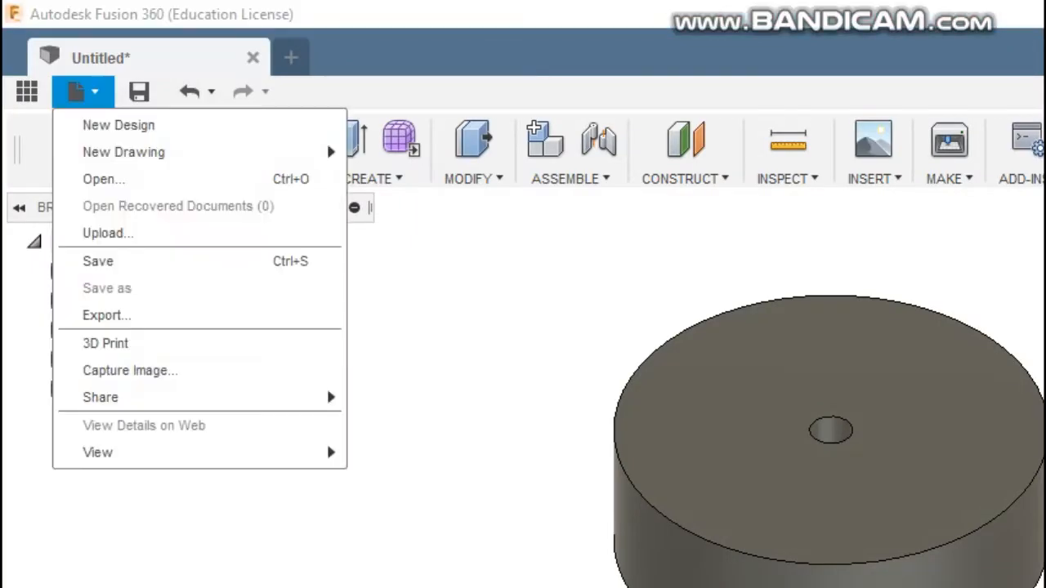
mouse_move(104, 344)
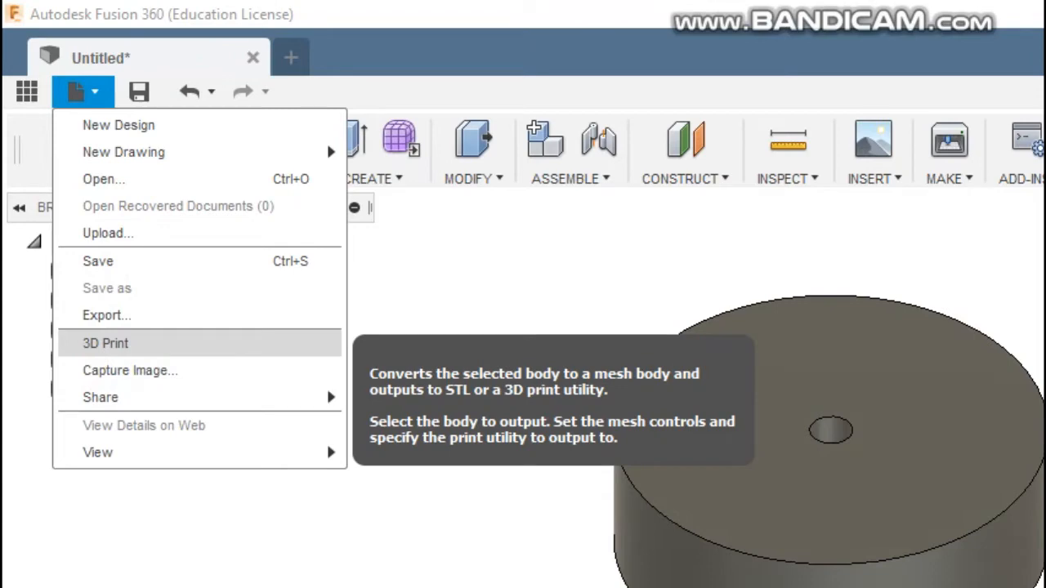
click(105, 343)
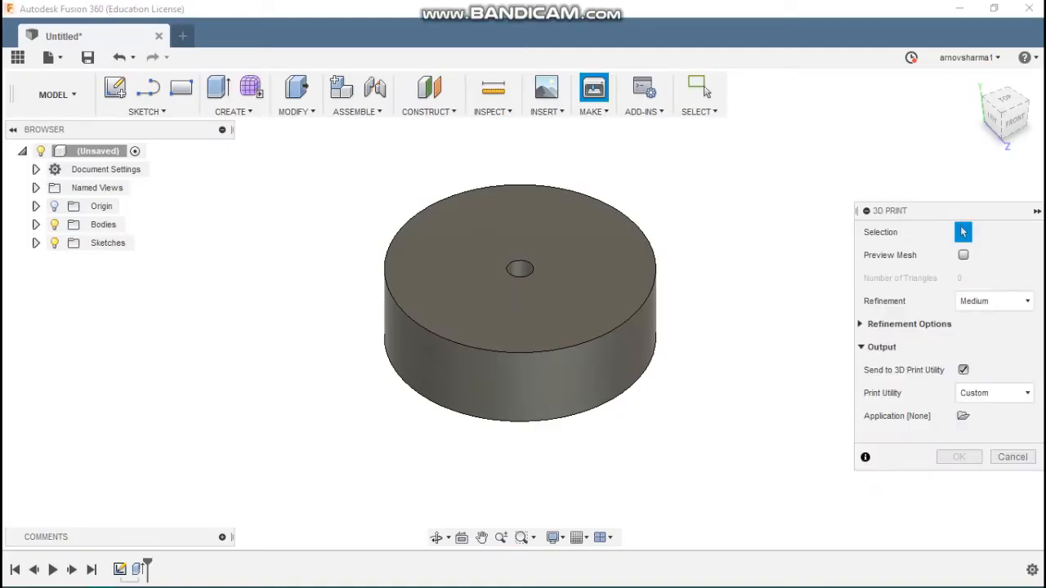
click(520, 319)
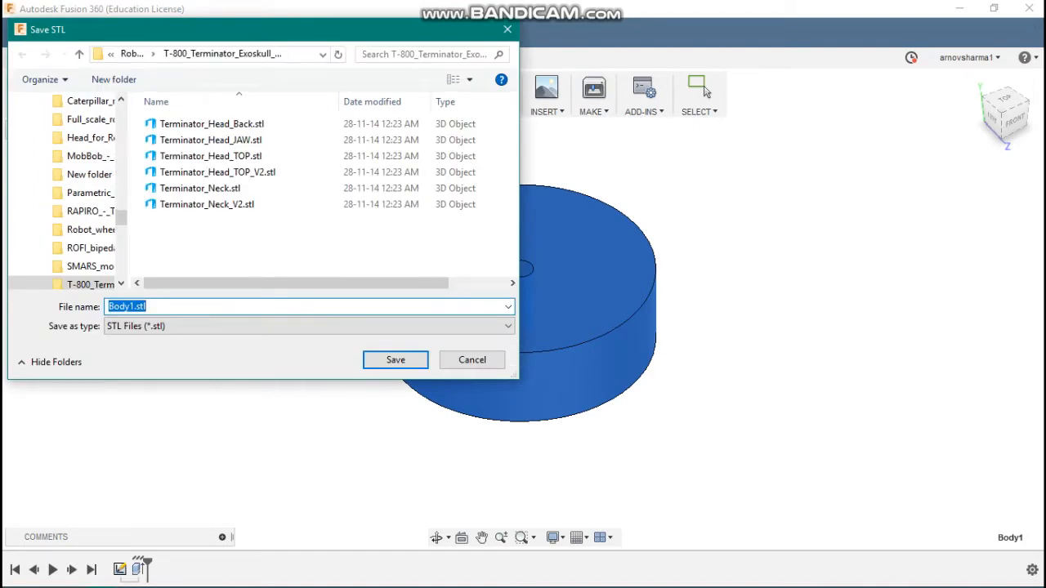
click(395, 360)
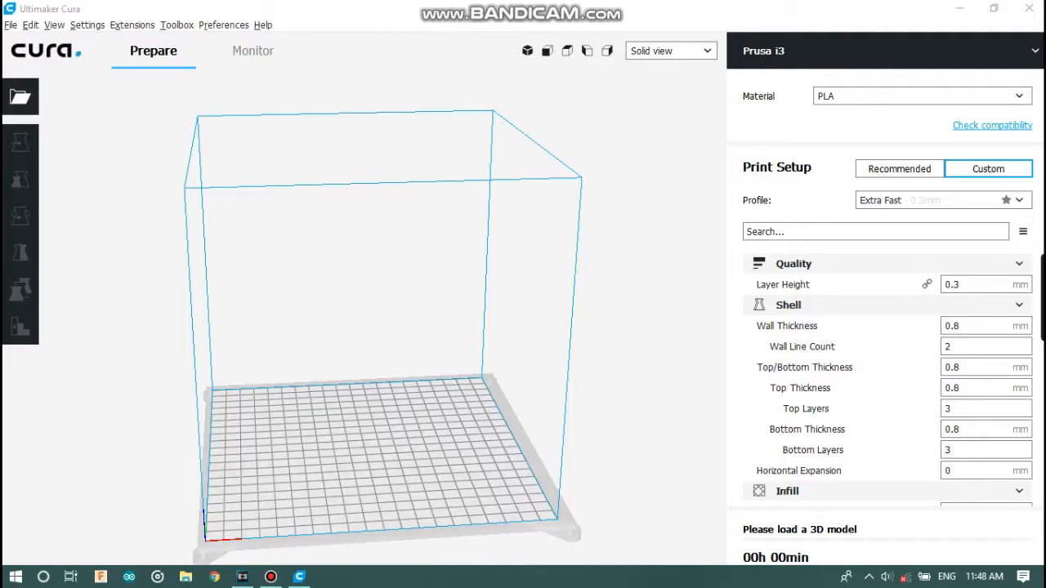
mouse_move(20, 96)
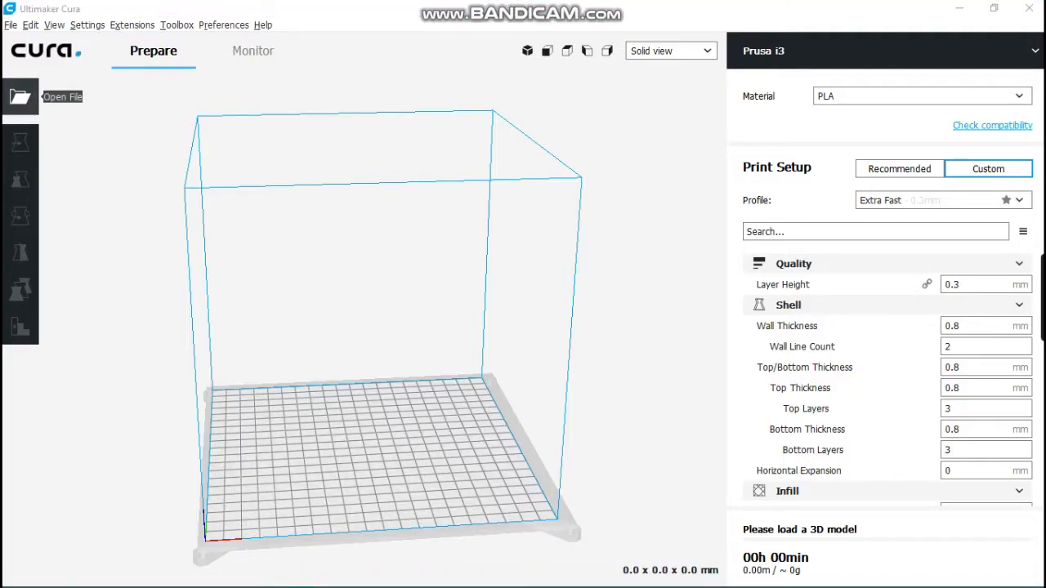
Load the exported bush STL onto the Cura build plate
click(19, 215)
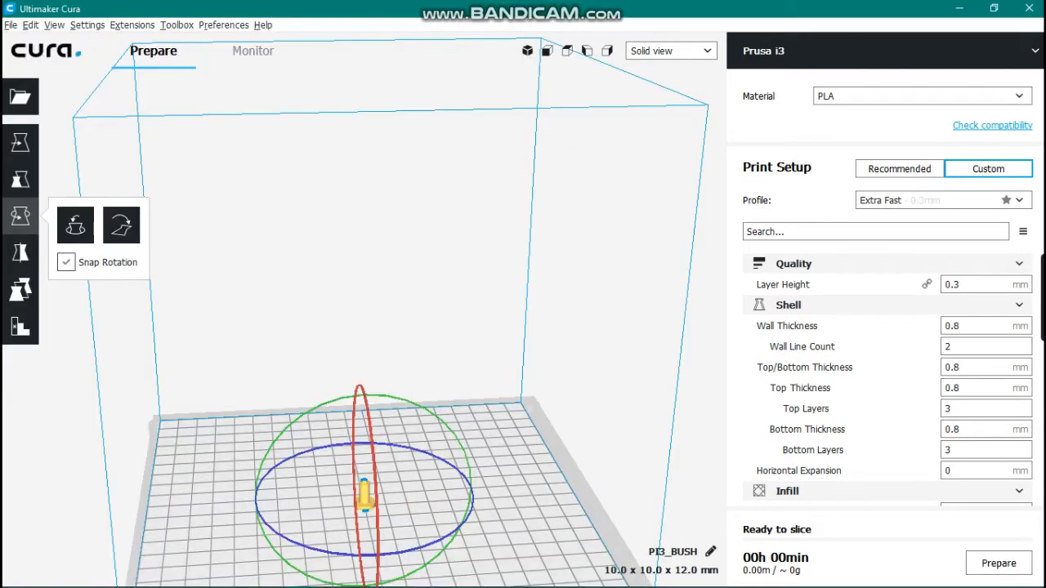